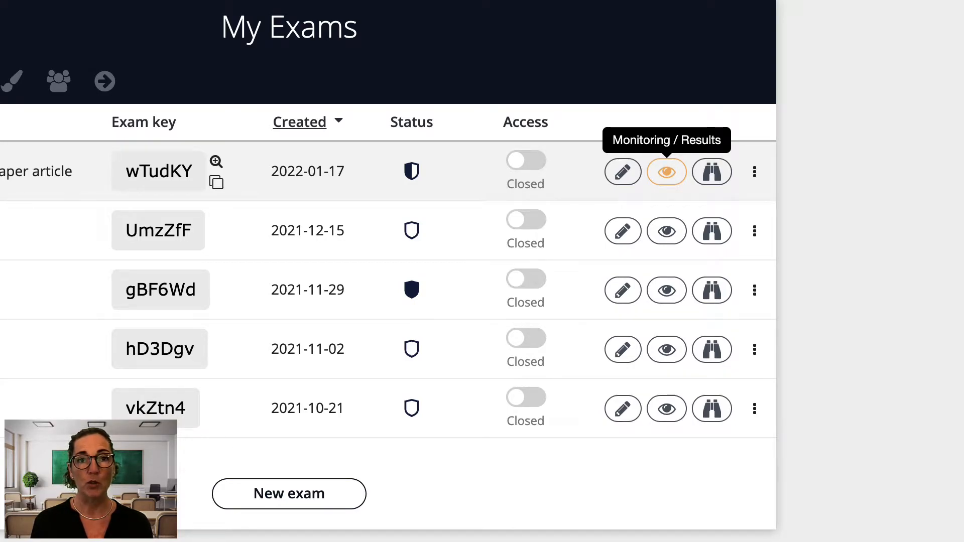
# - Bring up monitoring and results for the 'Summary of a newspaper article' exam
pyautogui.click(666, 172)
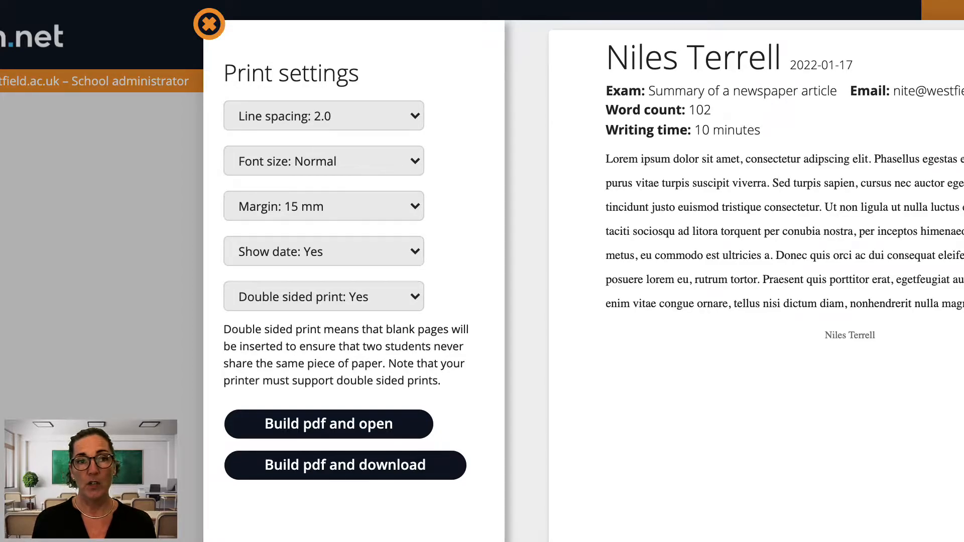
# - Build the answers PDF with double-sided print Yes, review the preview and cancel it
pyautogui.click(323, 296)
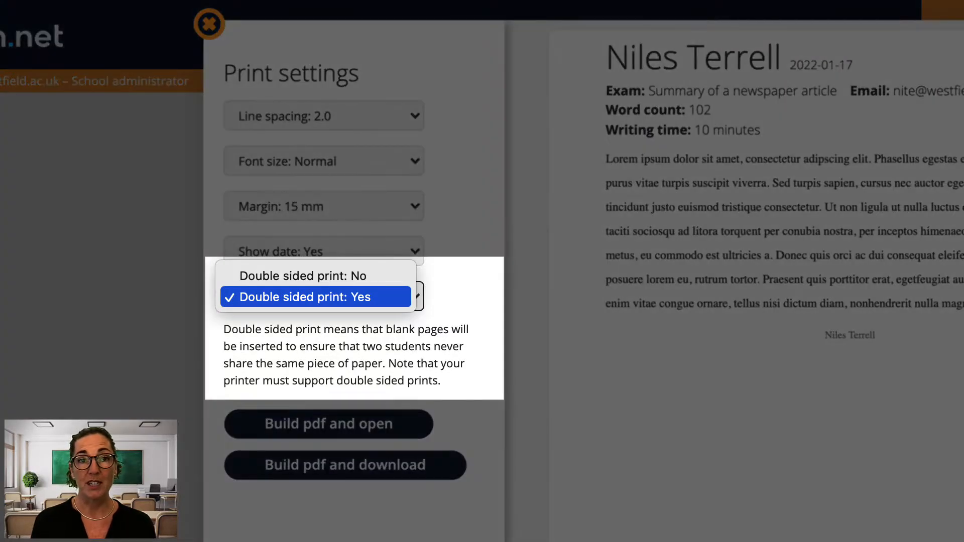
pyautogui.click(314, 296)
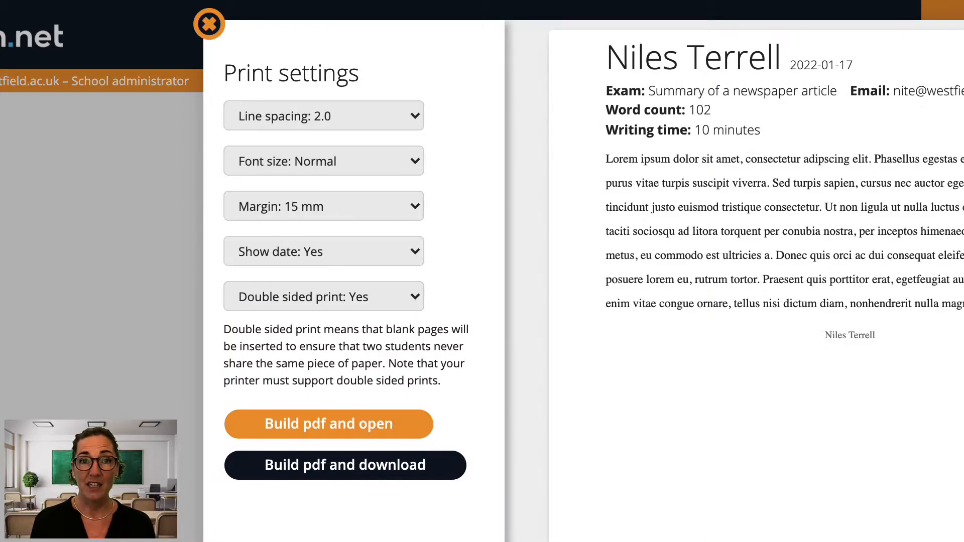
pyautogui.click(329, 423)
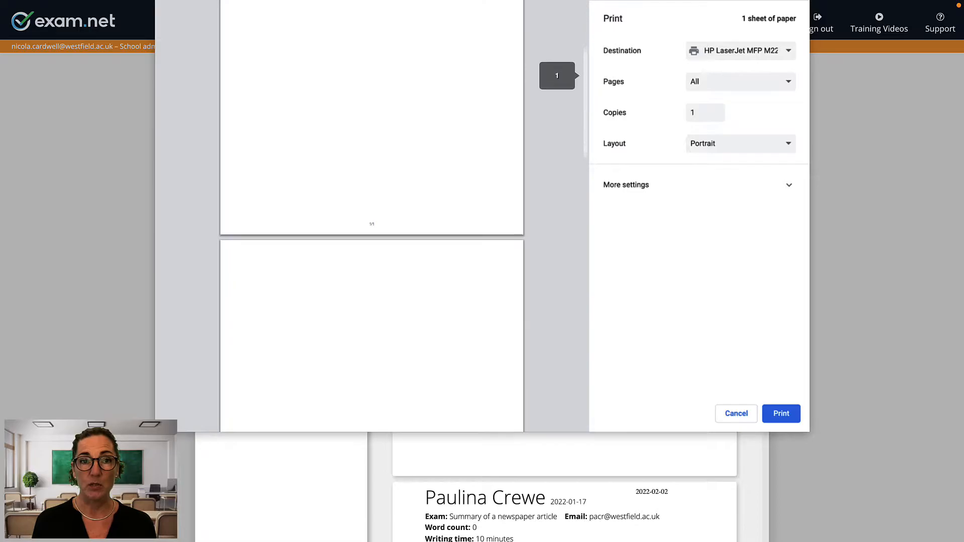
pyautogui.scroll(-3)
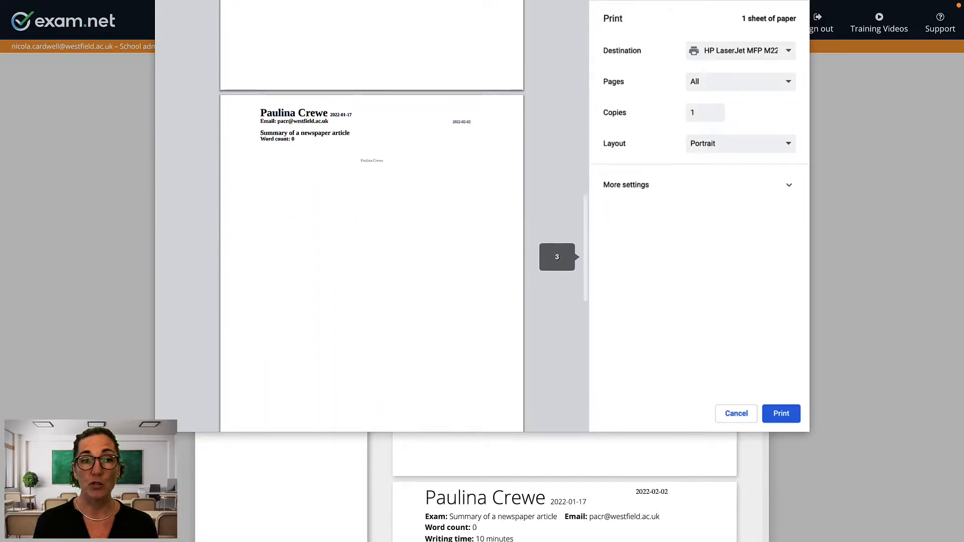
pyautogui.scroll(-3)
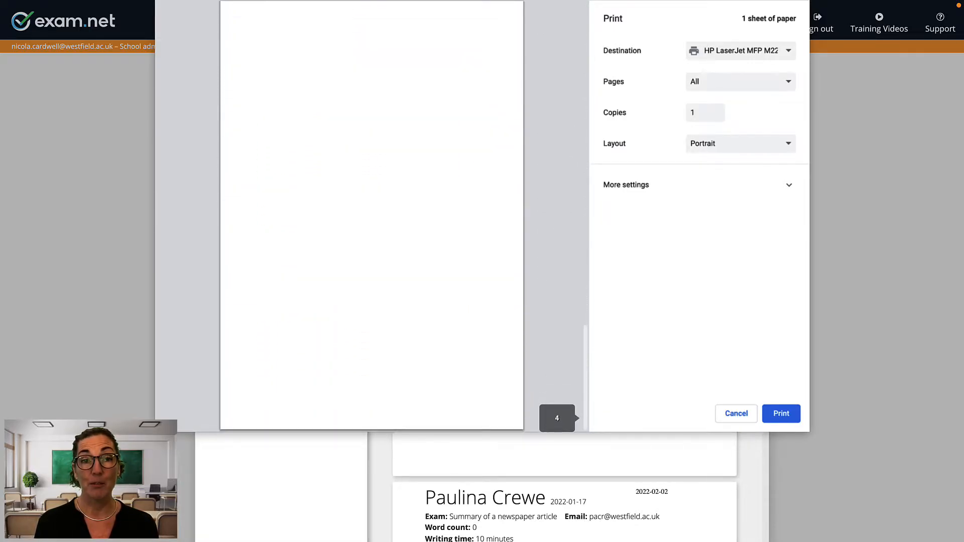
pyautogui.click(736, 413)
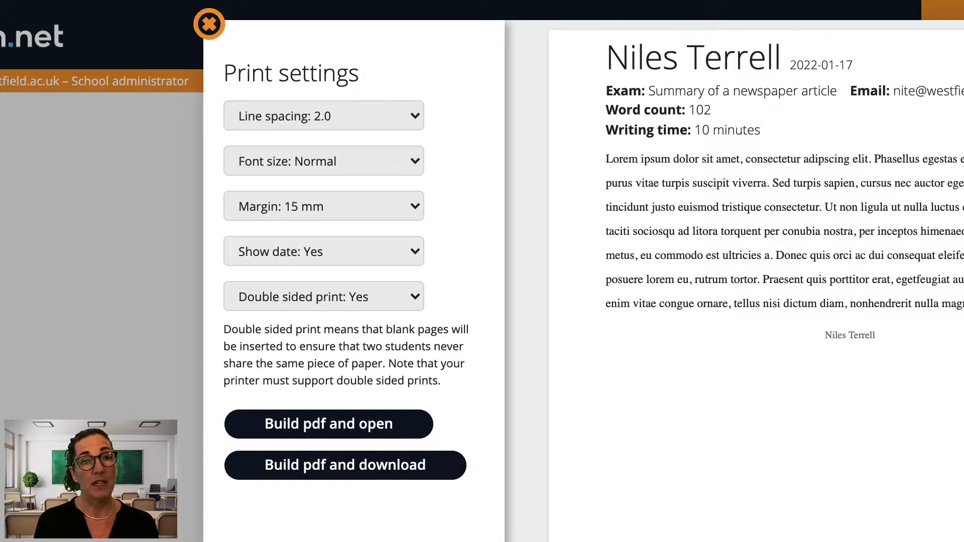
# - Keep line spacing at 2.0 and build the answers PDF again to show its print preview
pyautogui.click(323, 115)
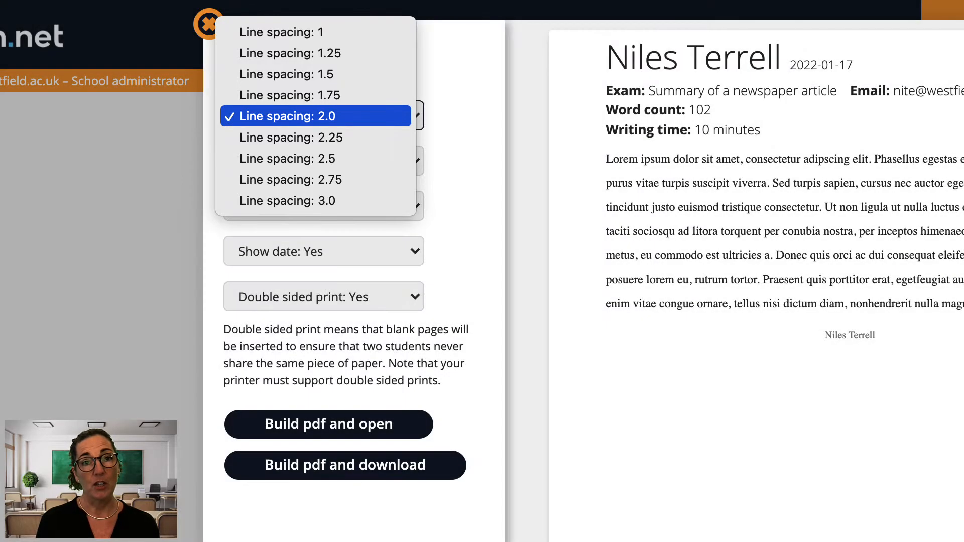
pyautogui.click(315, 116)
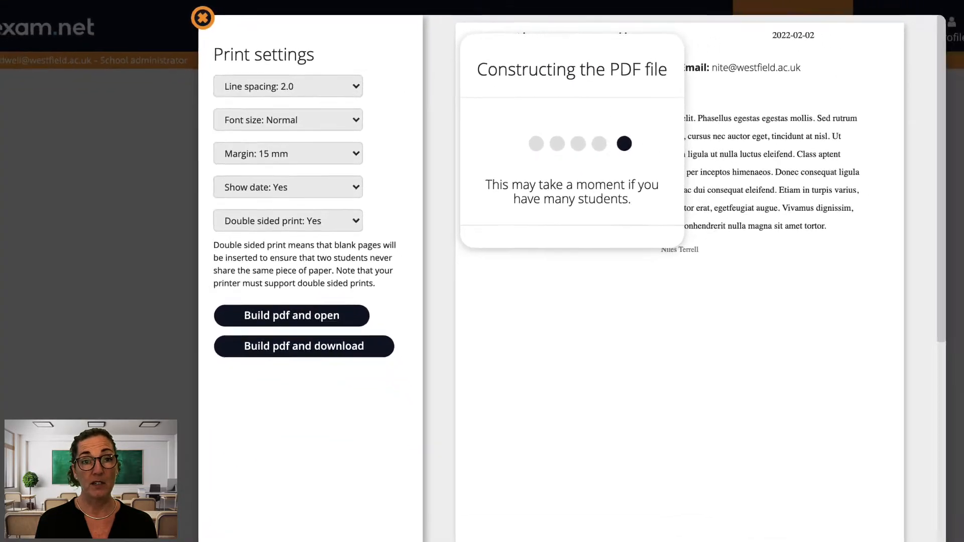
pyautogui.click(291, 315)
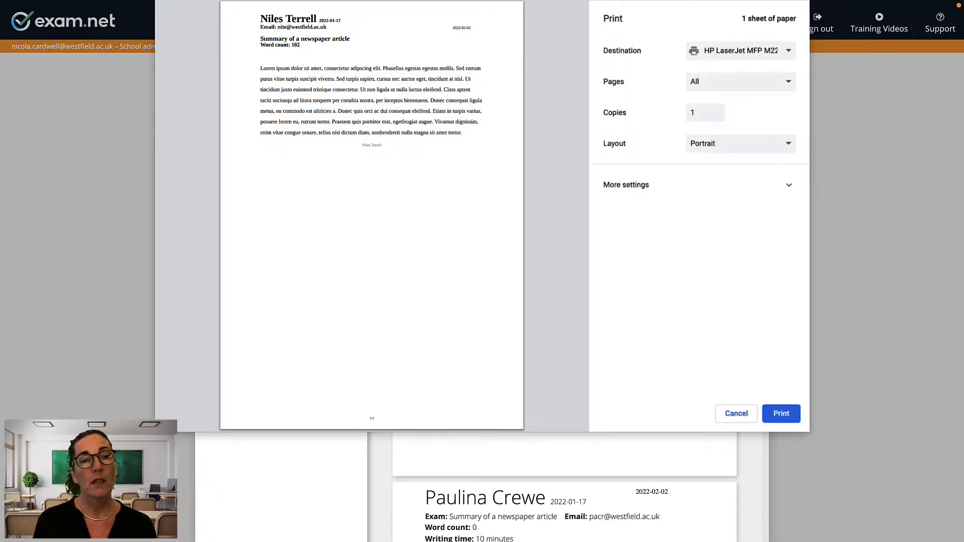
# - Dismiss the print preview to return to the exam's monitoring page
pyautogui.click(736, 414)
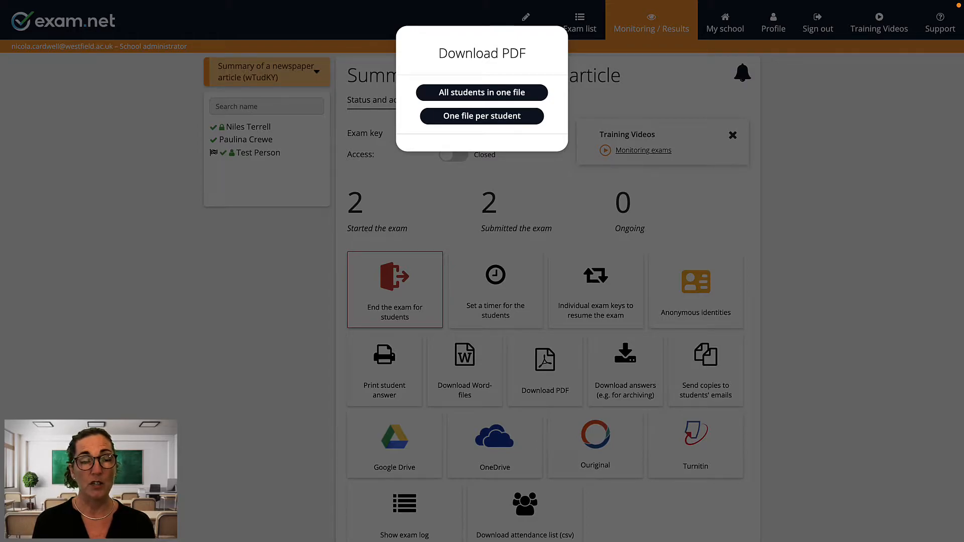
pyautogui.moveTo(482, 92)
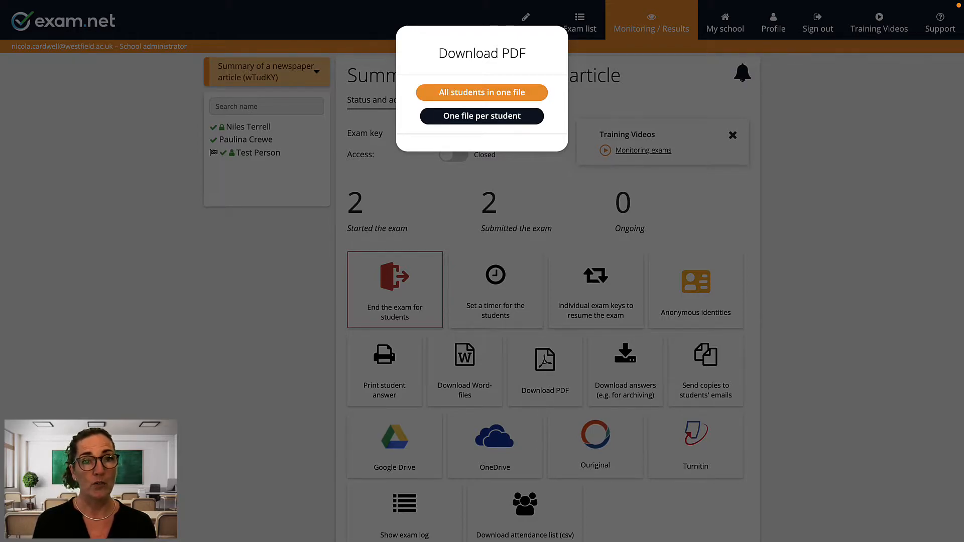
pyautogui.moveTo(482, 116)
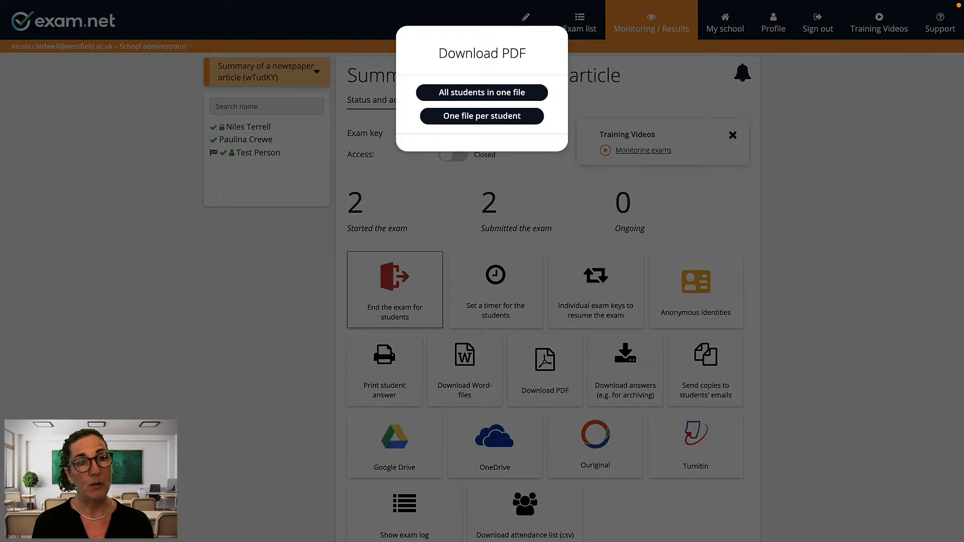
# - Download all students' answers in one PDF file saved into the Exams folder
pyautogui.click(482, 93)
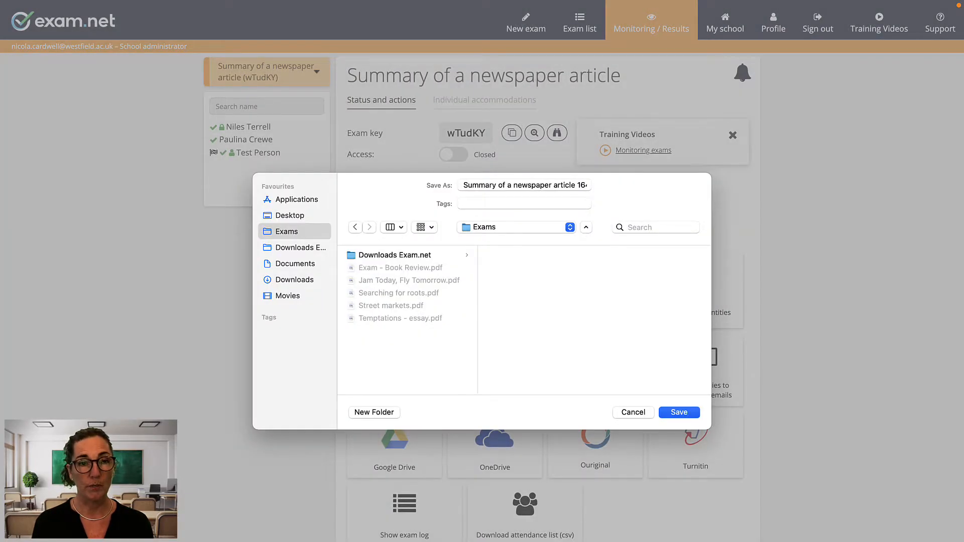
pyautogui.click(394, 255)
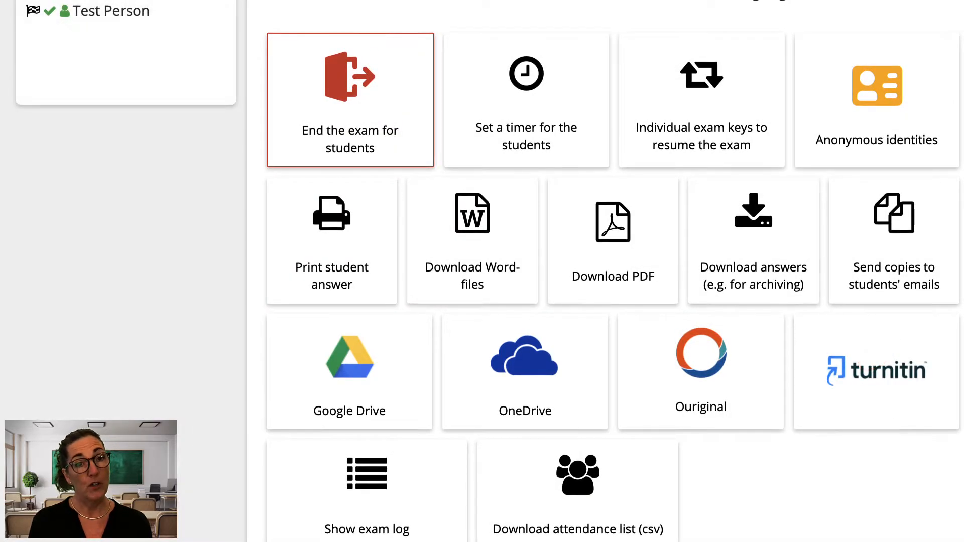
# - Sign in with the Google account, allow Drive access, and upload the three answers to Google Drive
pyautogui.click(350, 372)
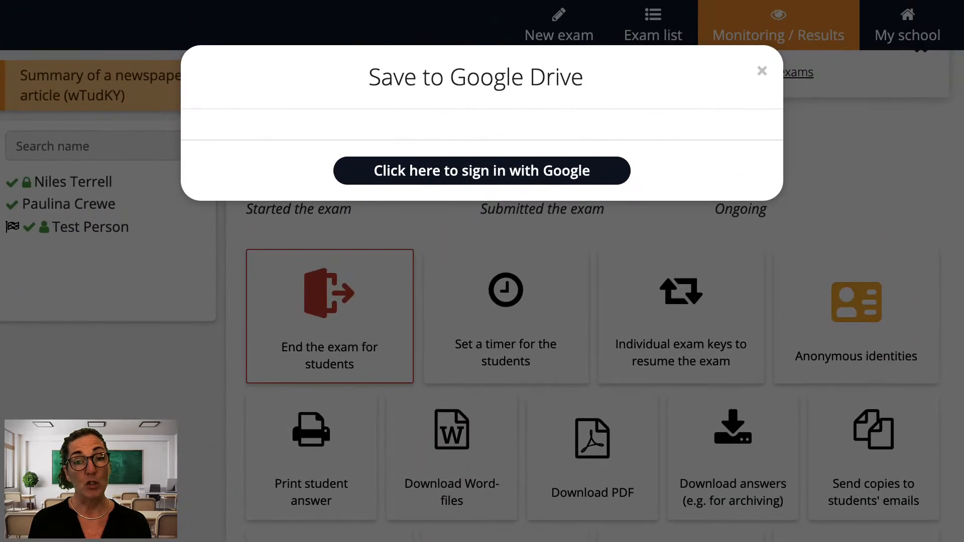
pyautogui.click(481, 171)
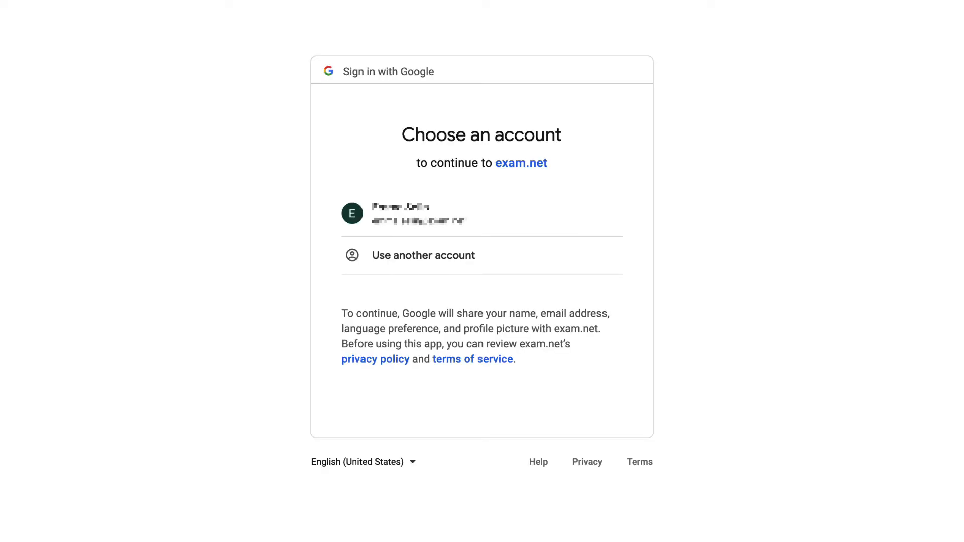
pyautogui.click(433, 214)
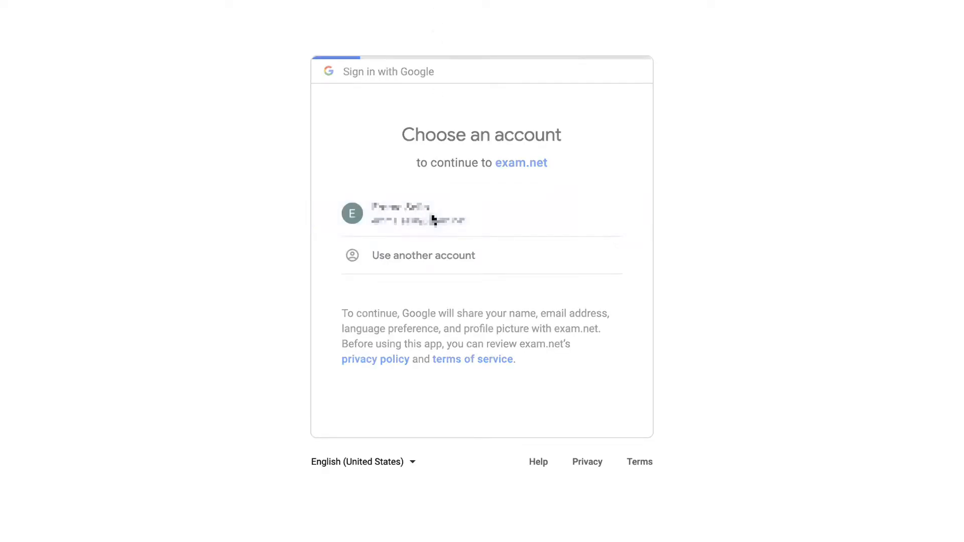
pyautogui.click(420, 213)
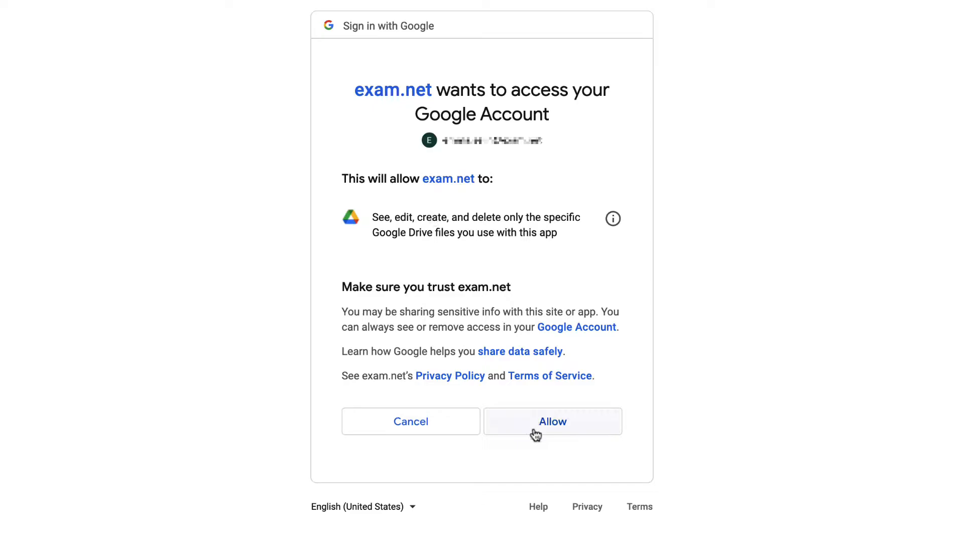
pyautogui.click(552, 420)
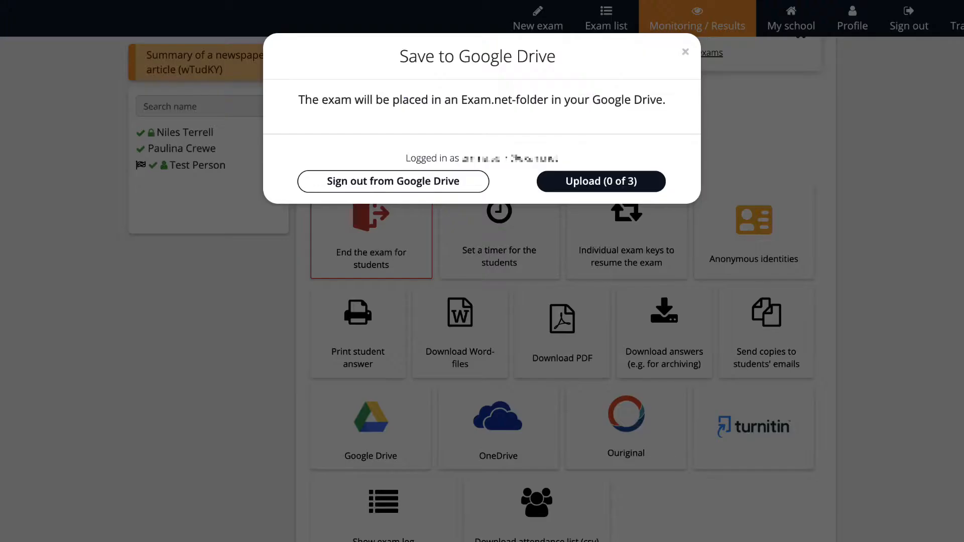
pyautogui.click(600, 181)
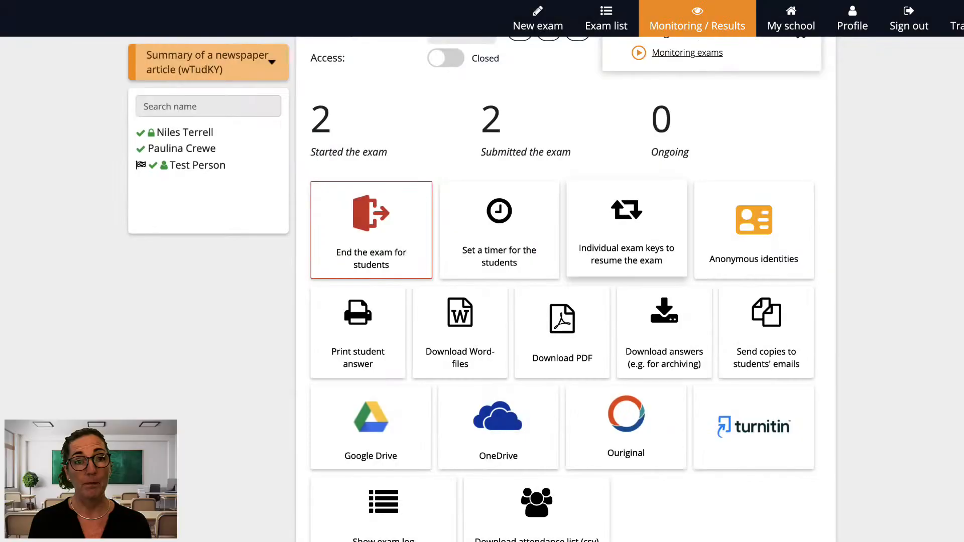
# - In Google Drive, open the 'Summary of a newspaper article' folder inside the Exam.net folder
pyautogui.click(371, 424)
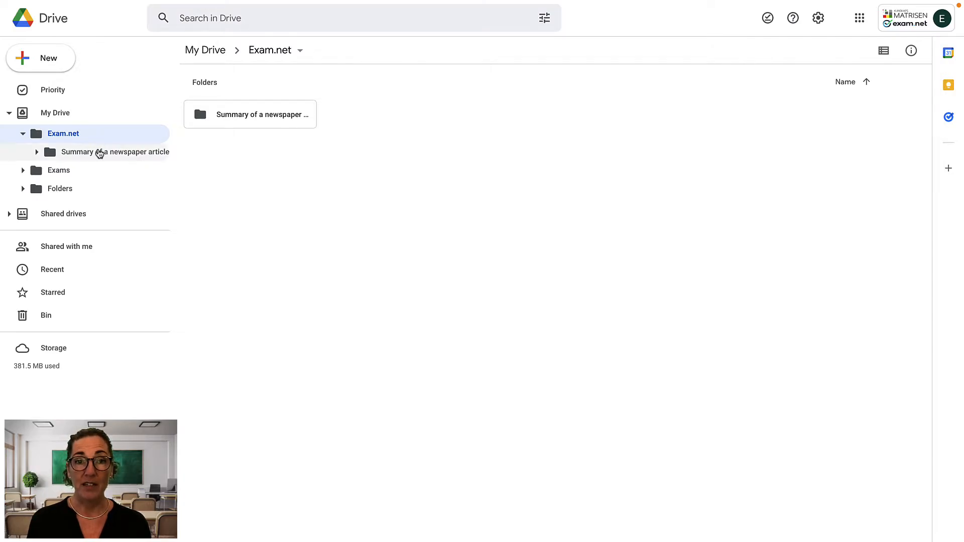
pyautogui.doubleClick(106, 153)
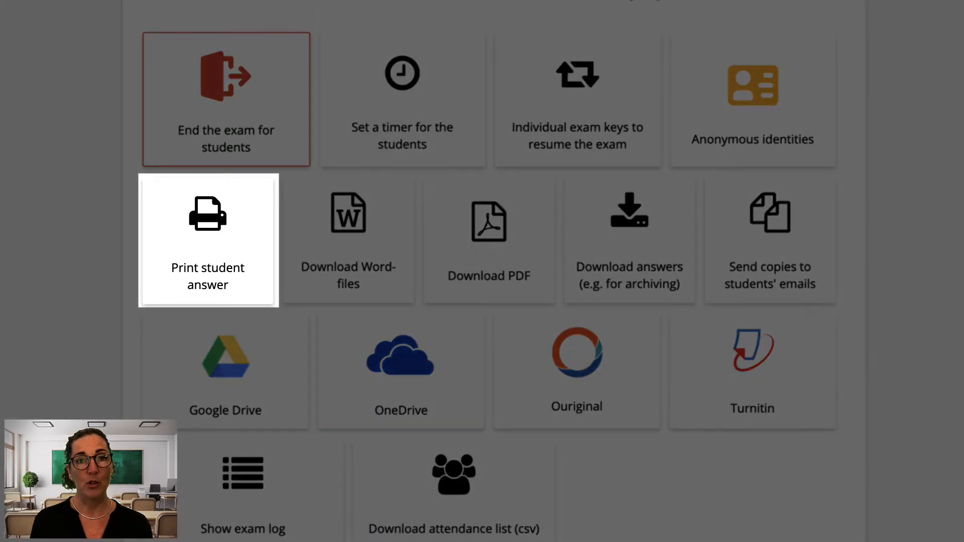
pyautogui.moveTo(348, 239)
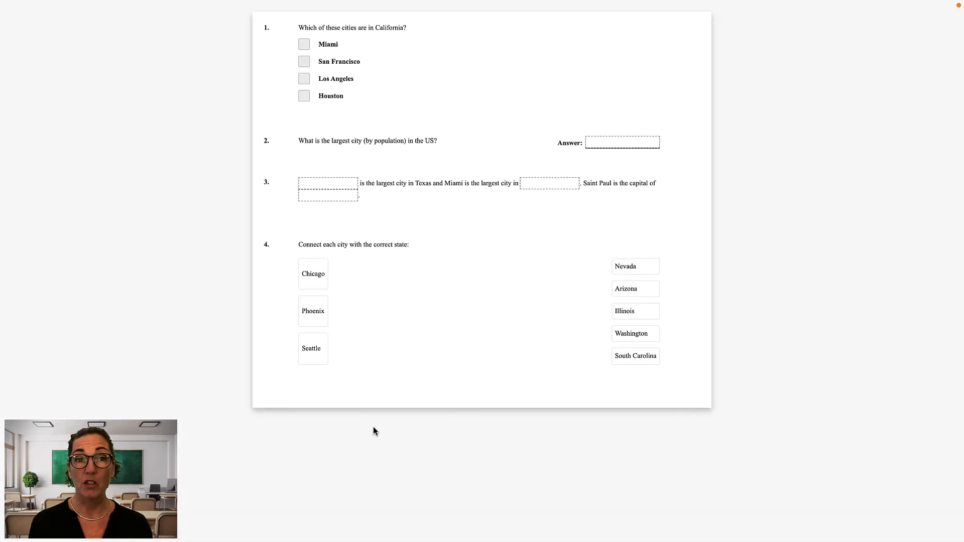
# - Bring up printing for the blank US cities exam with Cmd+P, then cancel it
pyautogui.press('Ctrl+p')
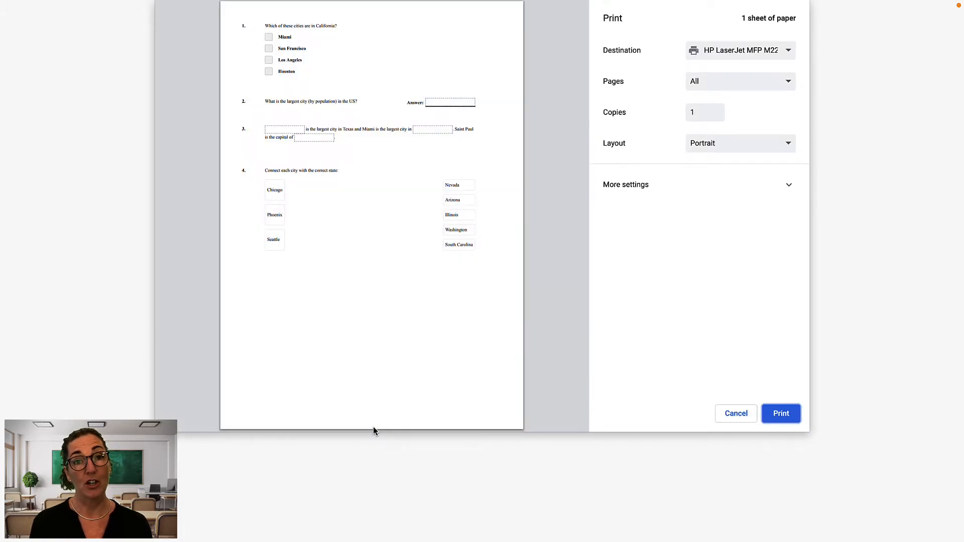
pyautogui.moveTo(743, 408)
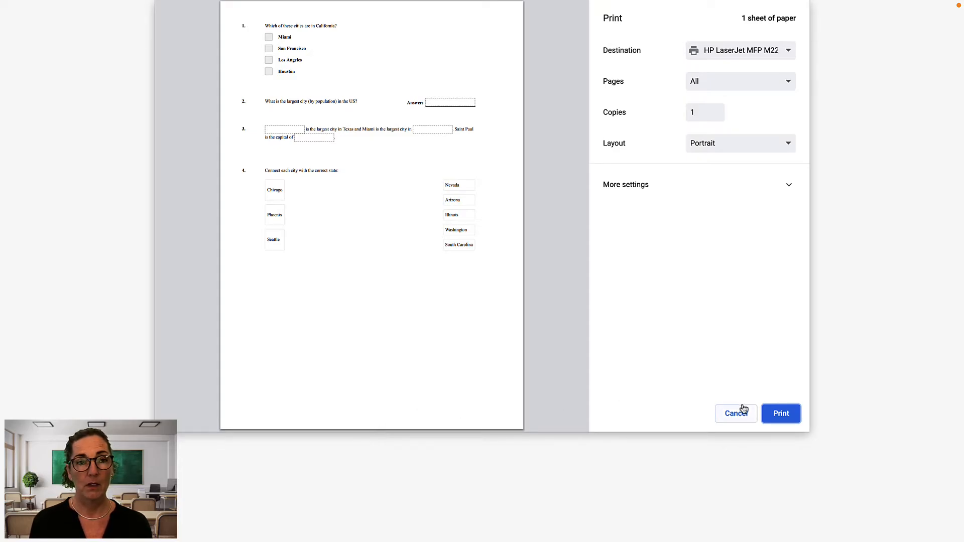
pyautogui.click(736, 413)
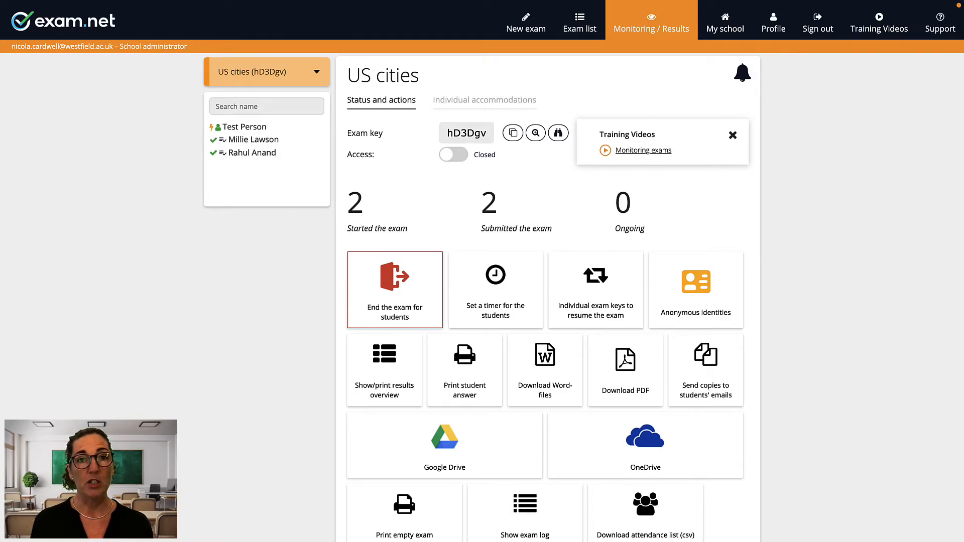
# - Show the US cities results overview and switch it from Summary to Detailed per-question scores
pyautogui.click(384, 370)
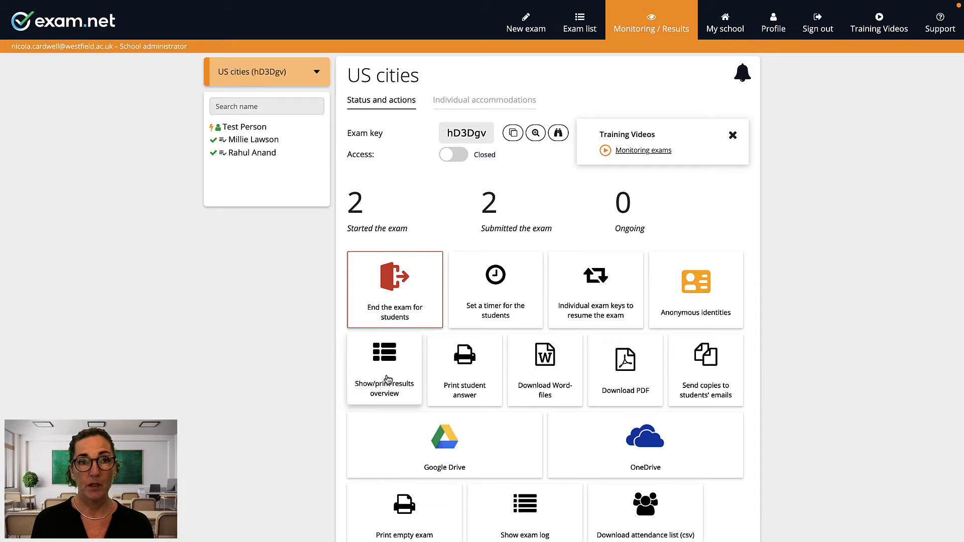
pyautogui.click(383, 371)
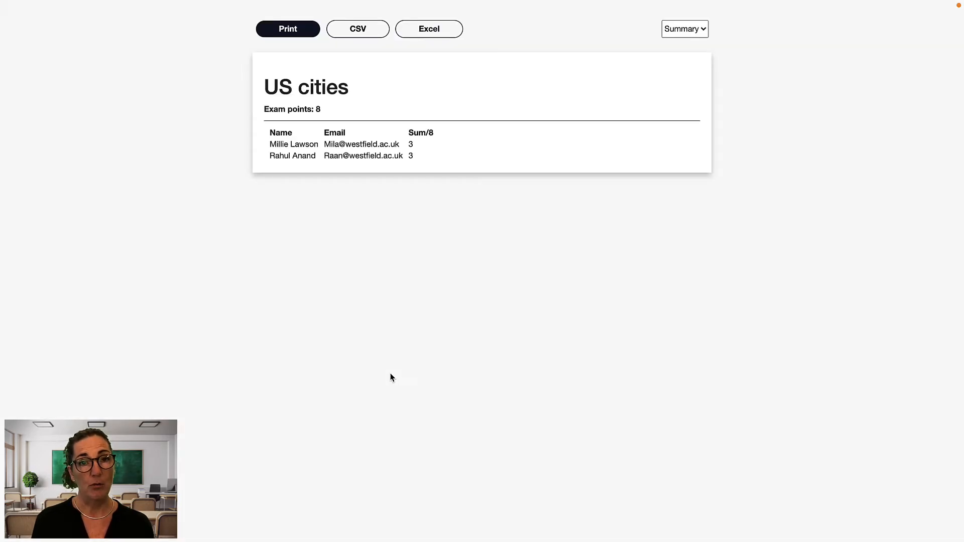
pyautogui.moveTo(614, 109)
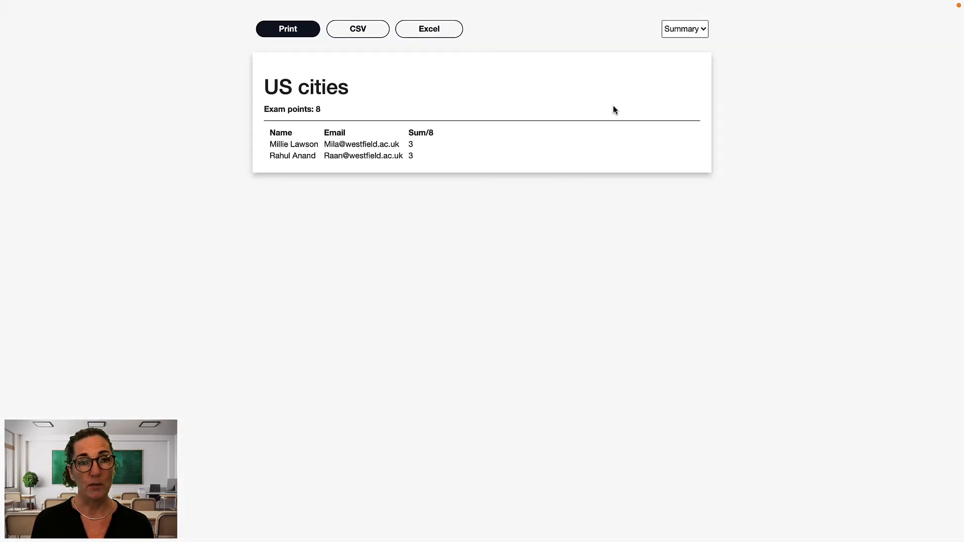
pyautogui.click(685, 28)
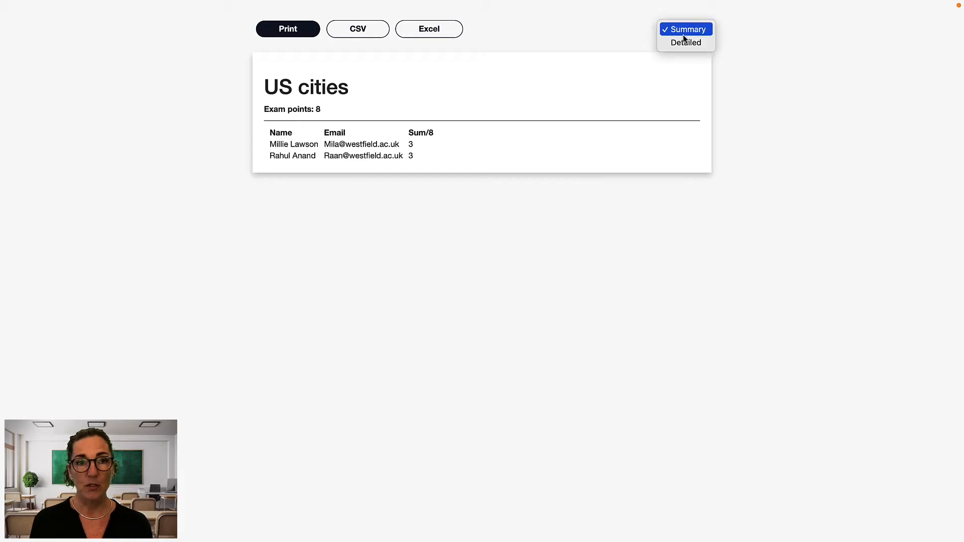
pyautogui.click(685, 28)
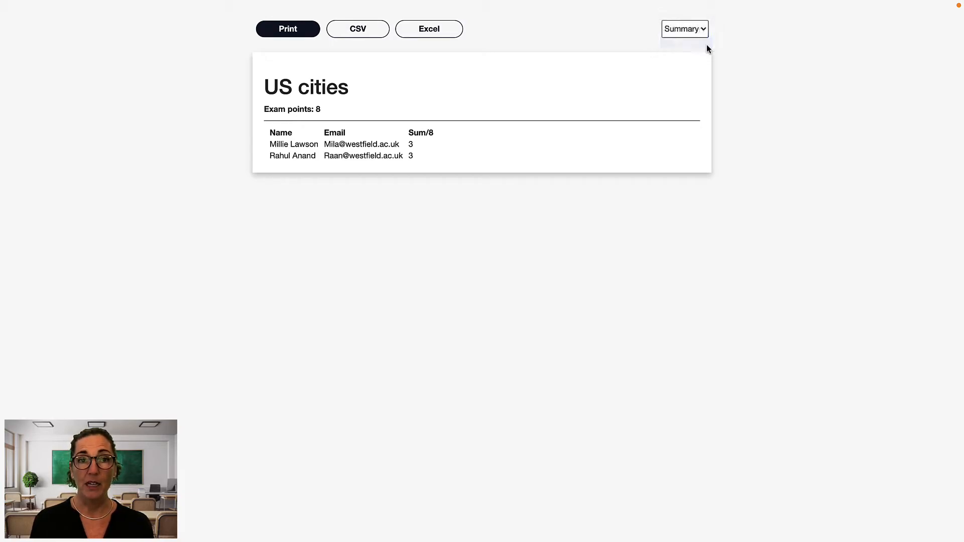
pyautogui.click(684, 28)
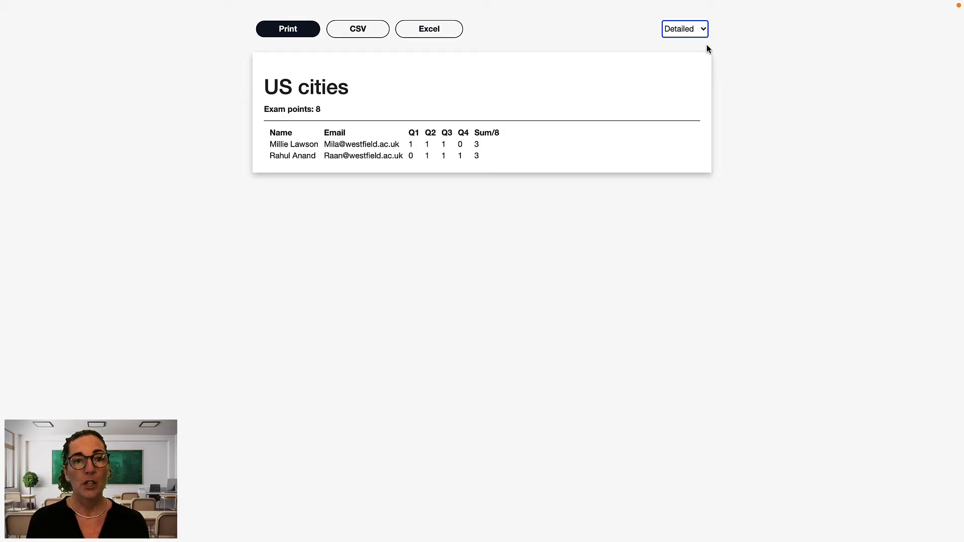
# - Close the results overview to return to the monitoring page
pyautogui.click(287, 28)
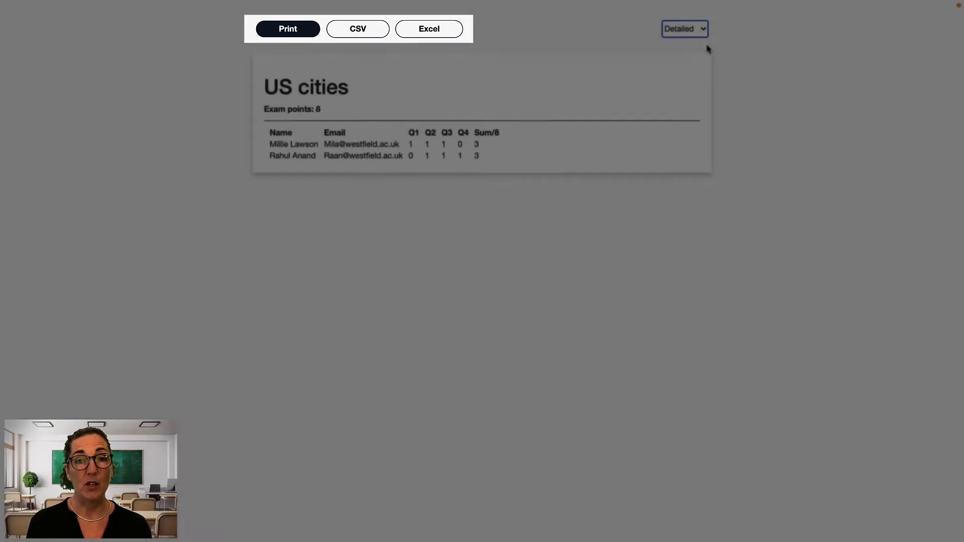
pyautogui.click(287, 28)
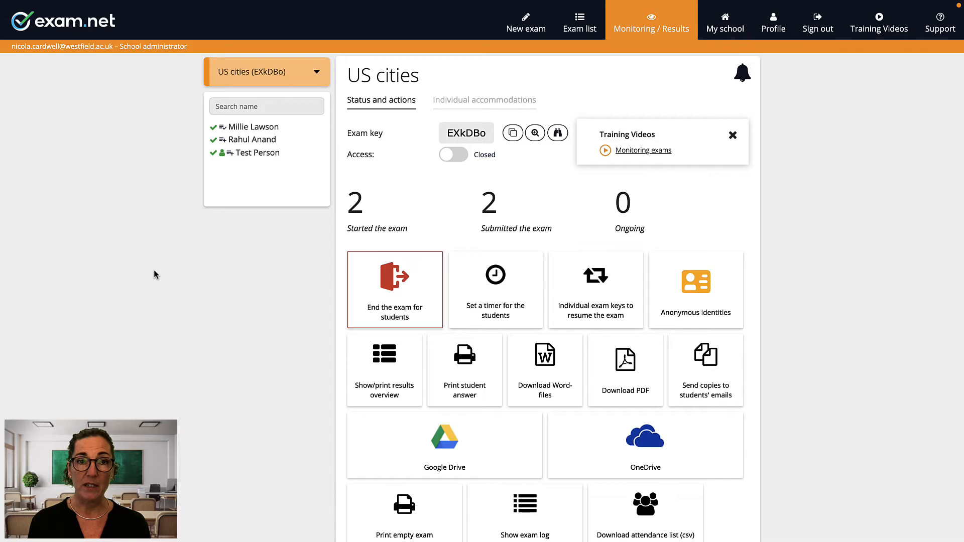
pyautogui.moveTo(219, 128)
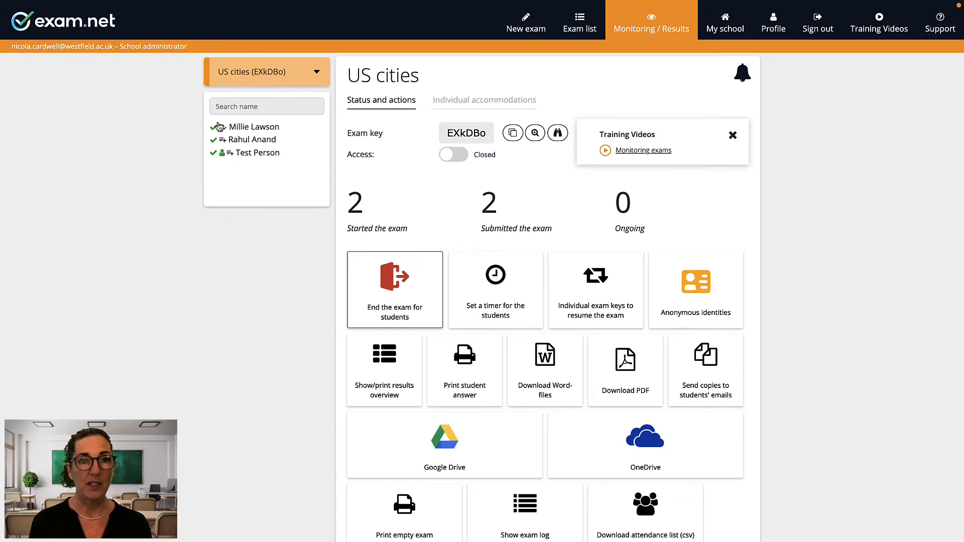
pyautogui.click(254, 127)
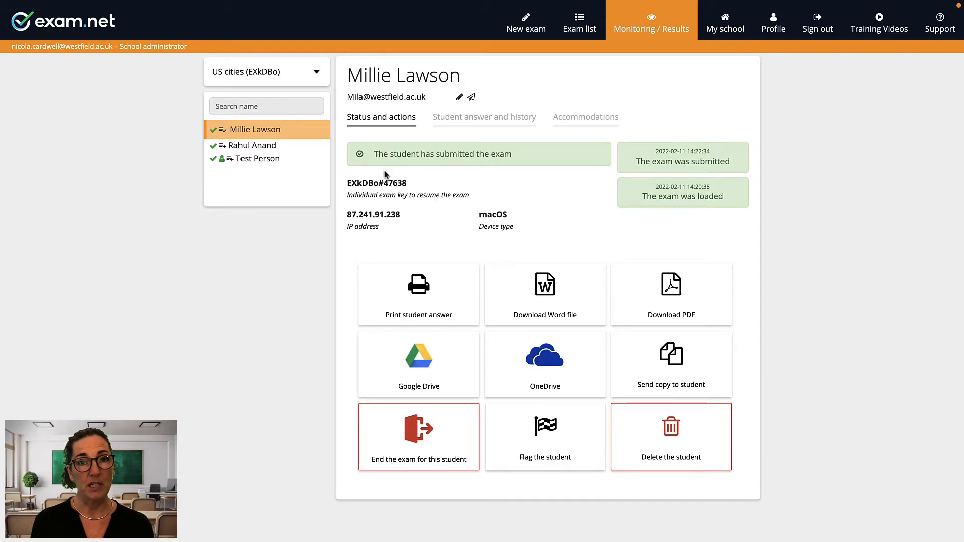
pyautogui.click(484, 116)
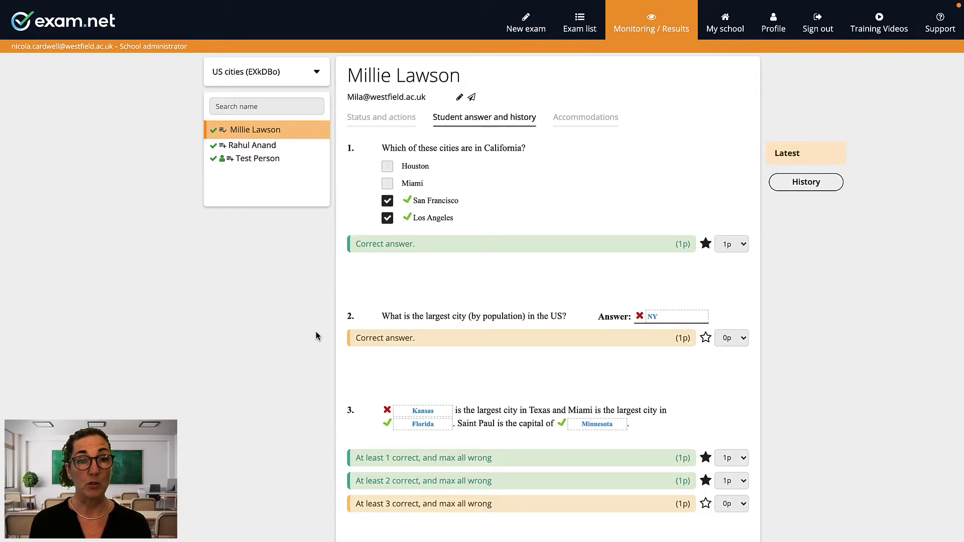
pyautogui.moveTo(205, 219)
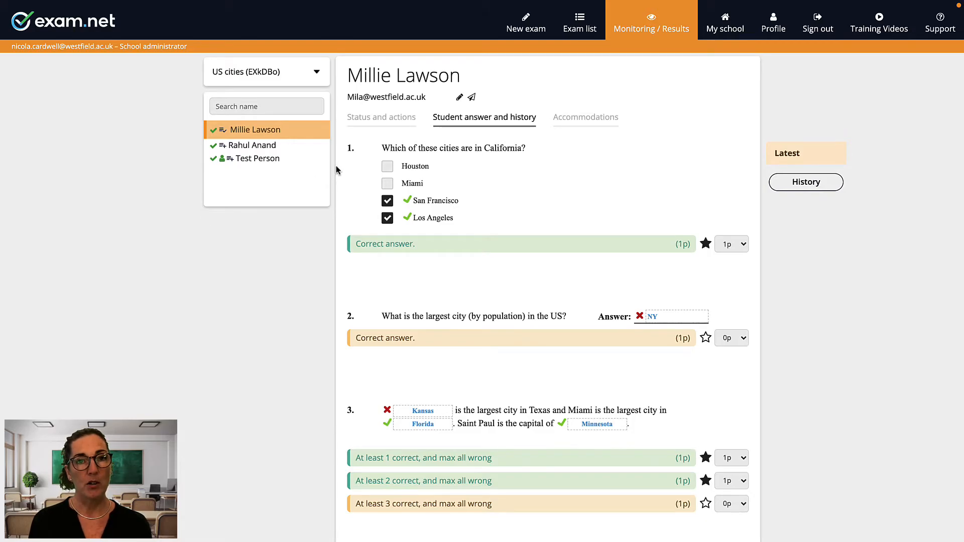
pyautogui.click(253, 145)
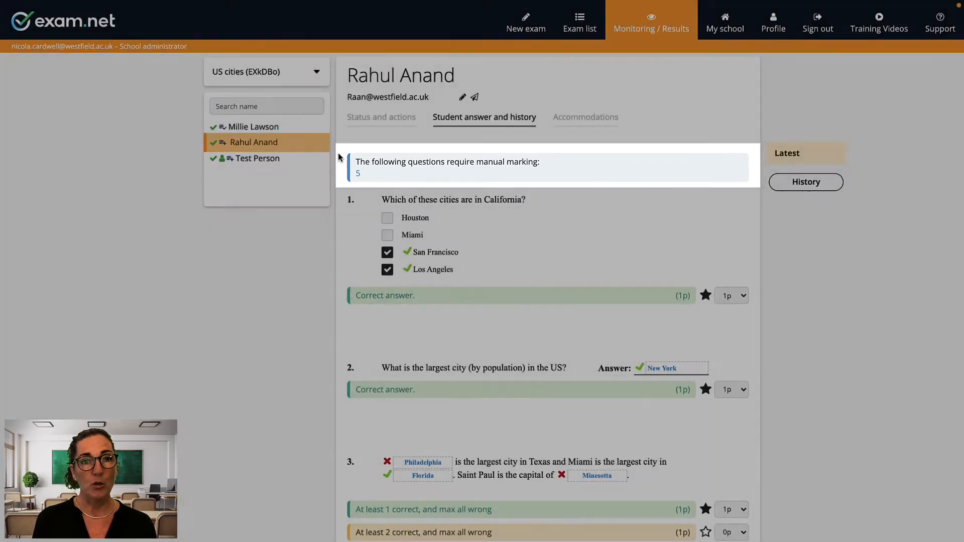
pyautogui.scroll(-3)
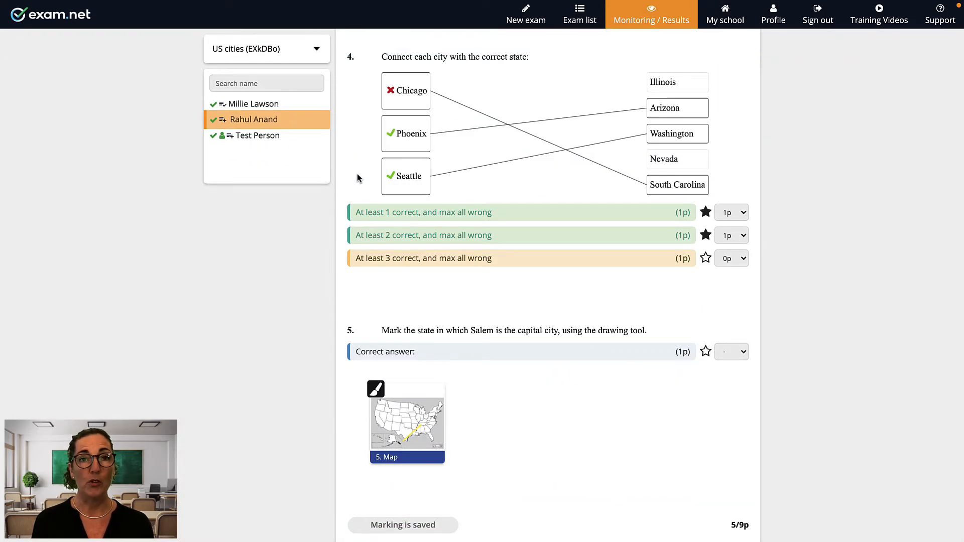
pyautogui.click(731, 352)
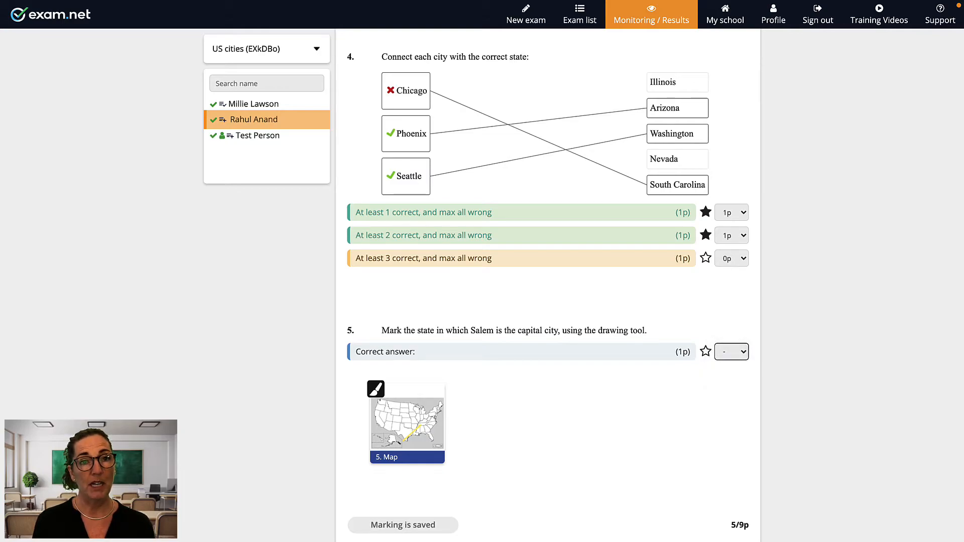
pyautogui.moveTo(704, 352)
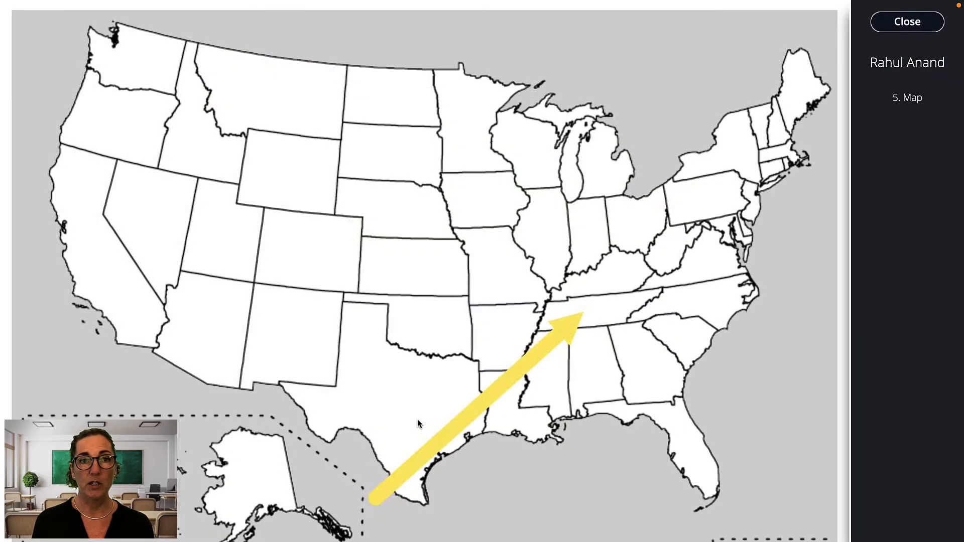
pyautogui.click(907, 22)
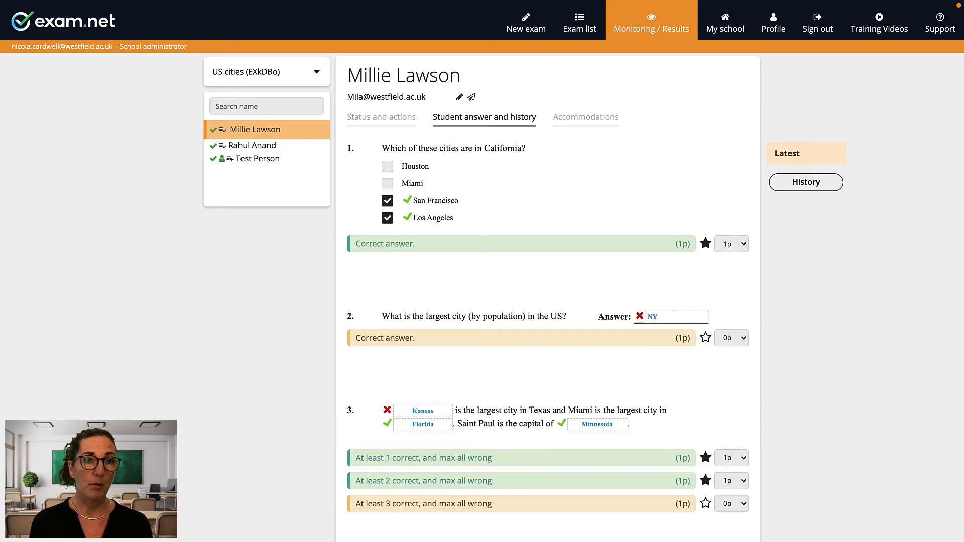
# - Accept NY as a correct answer for question 2, then return to the Status and actions page
pyautogui.scroll(-3)
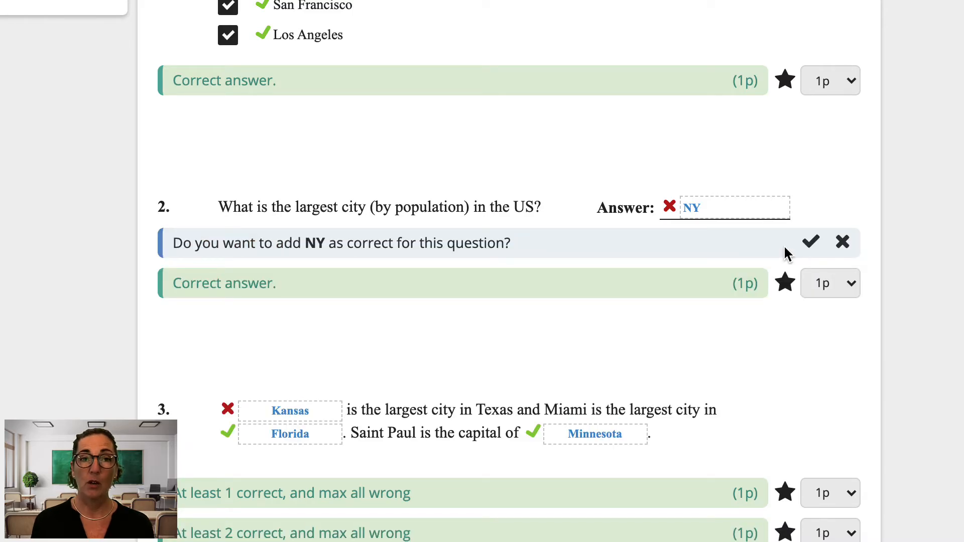
pyautogui.moveTo(810, 241)
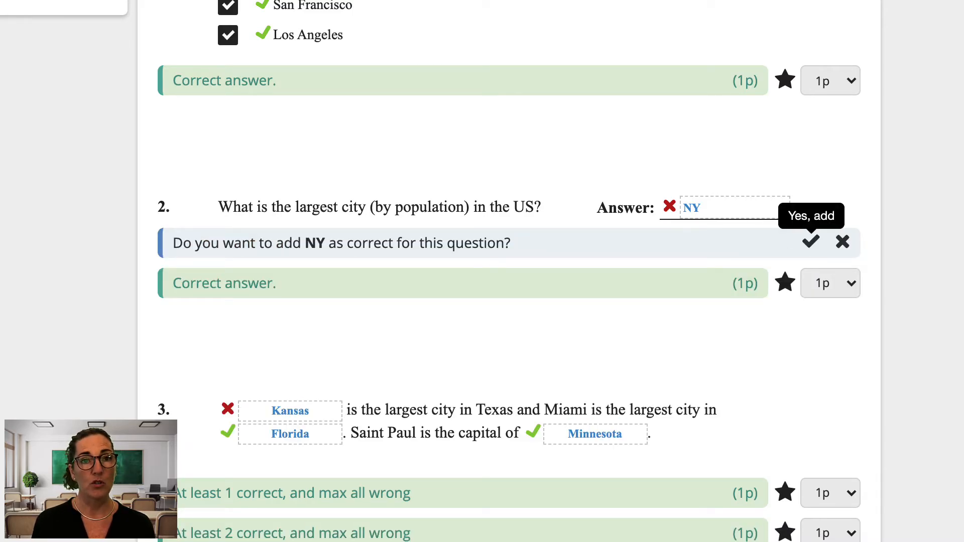
pyautogui.click(809, 242)
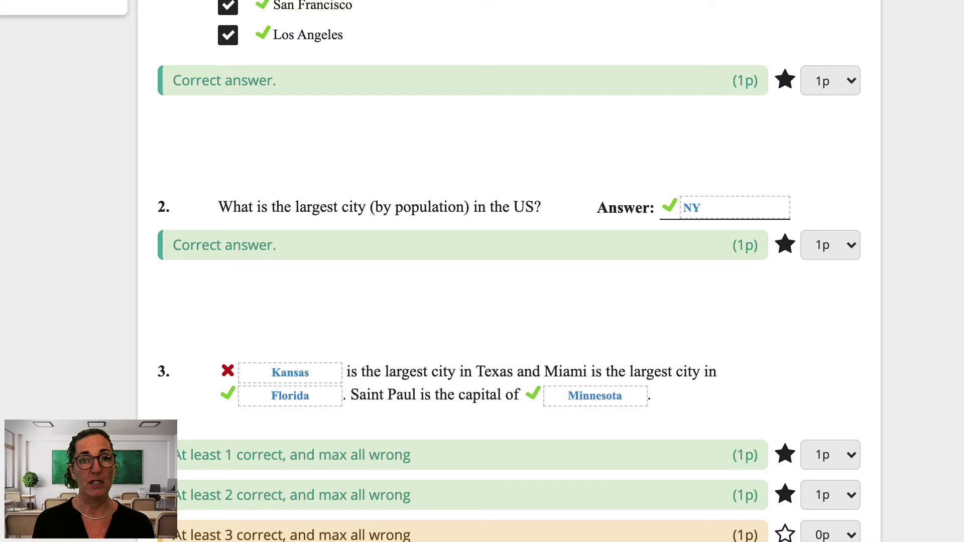
pyautogui.scroll(-3)
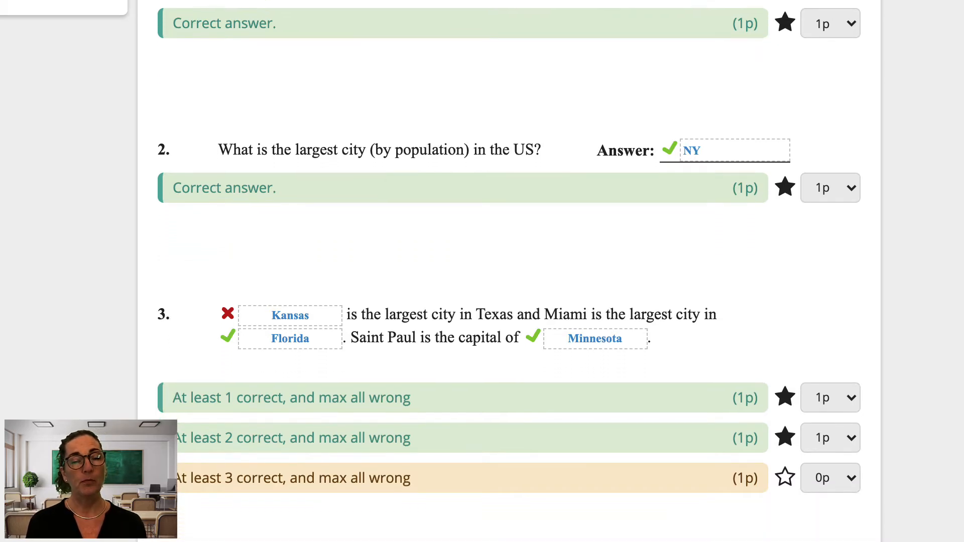
pyautogui.click(264, 142)
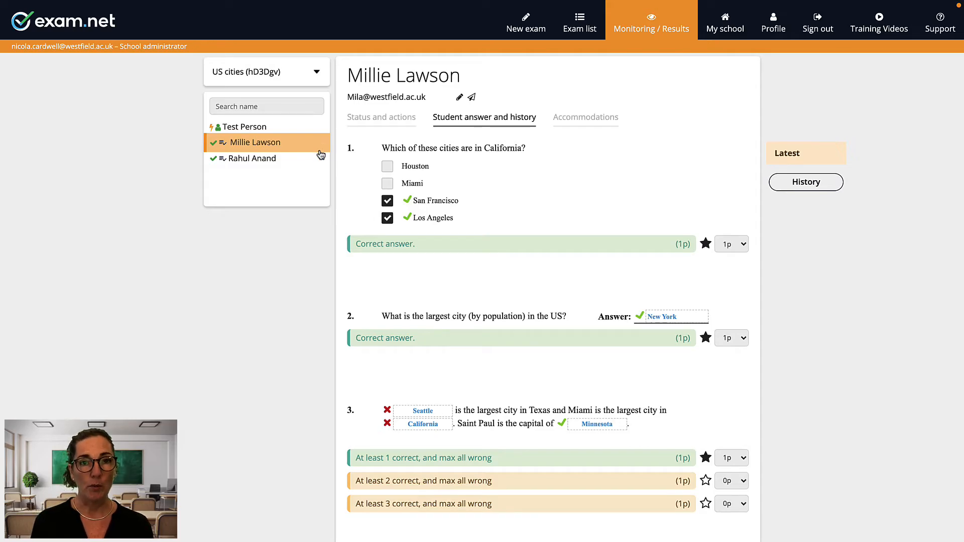
pyautogui.click(254, 155)
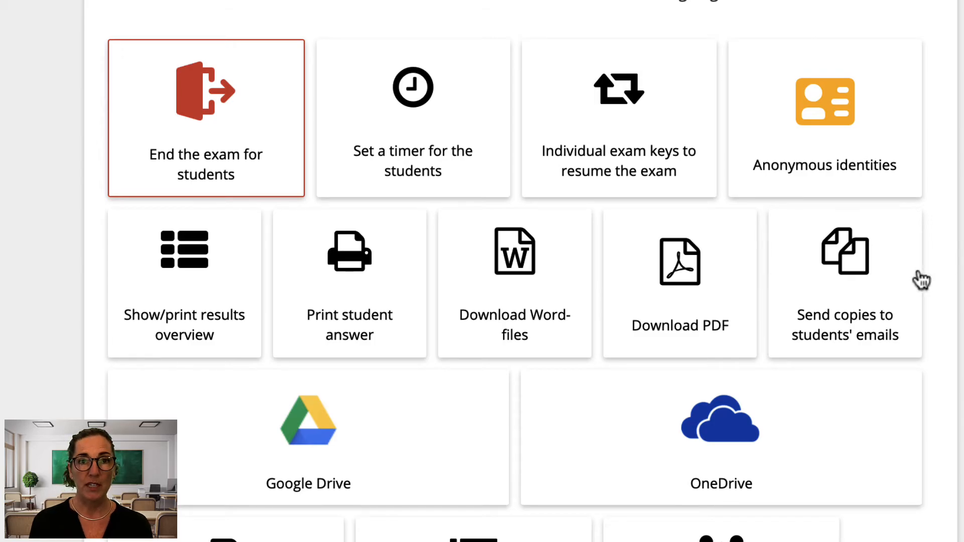
# - Send the second student an email copy of their marked answers
pyautogui.click(844, 283)
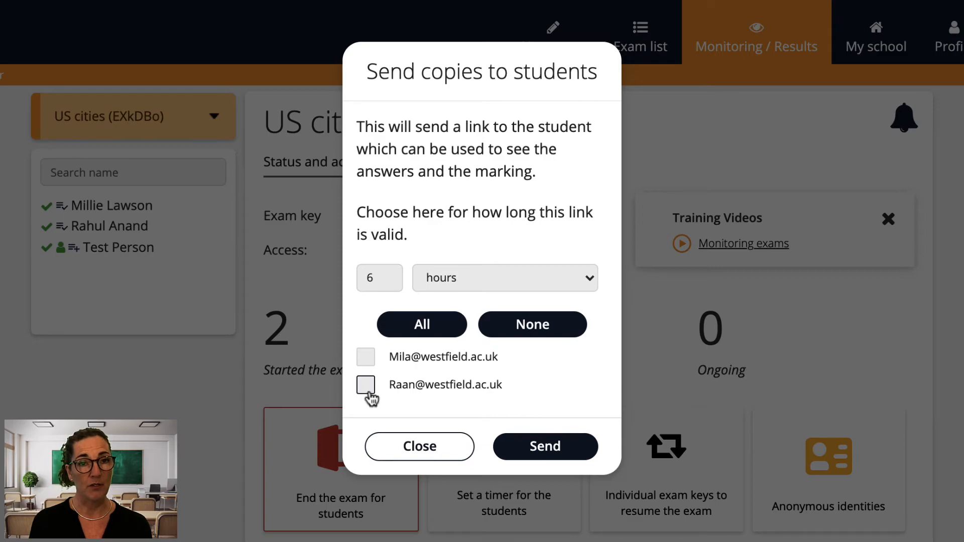
pyautogui.click(366, 385)
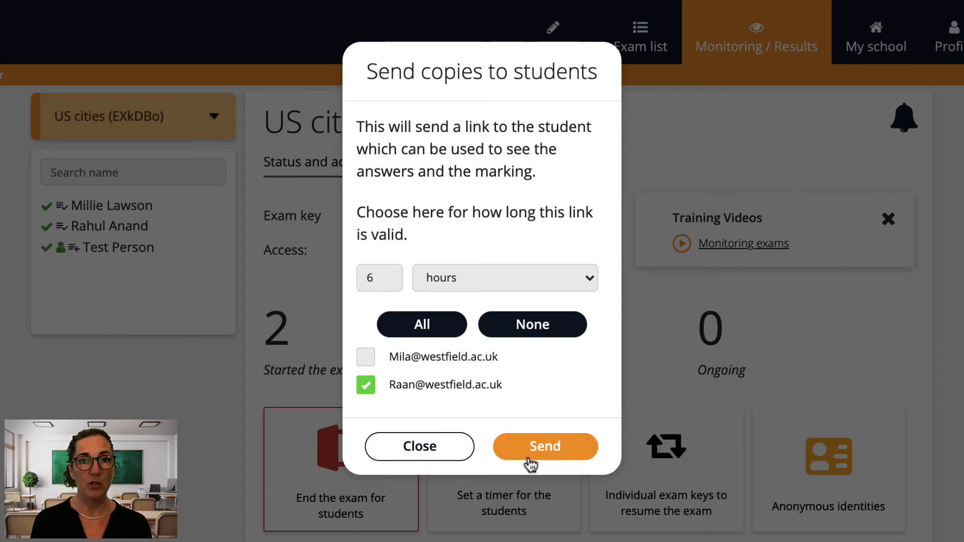
pyautogui.click(544, 445)
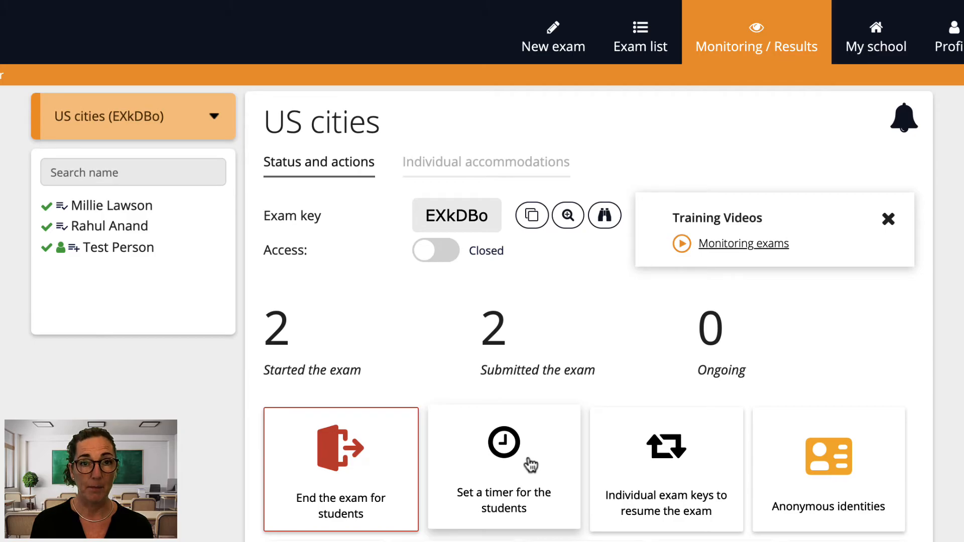
pyautogui.moveTo(183, 197)
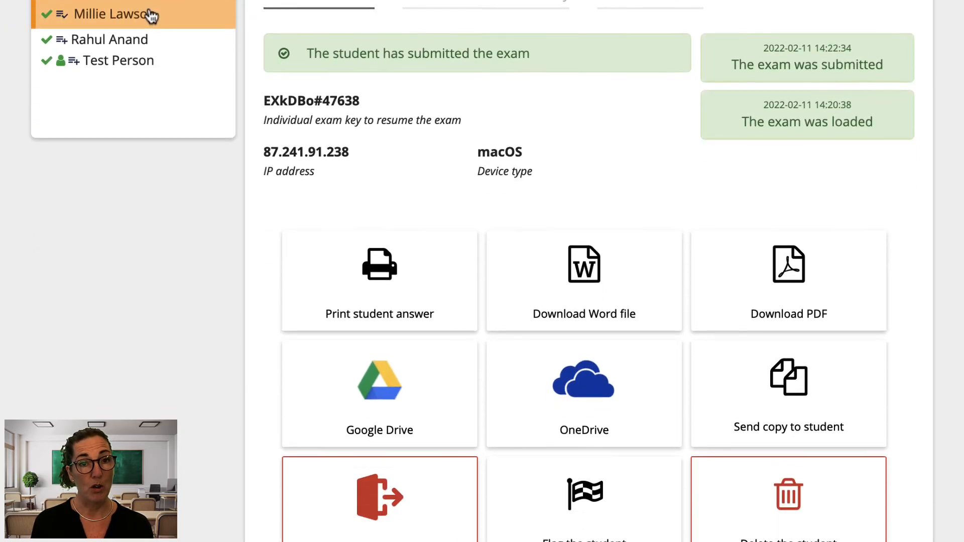
# - Send the first student their marked copy via Send copy to student
pyautogui.scroll(-3)
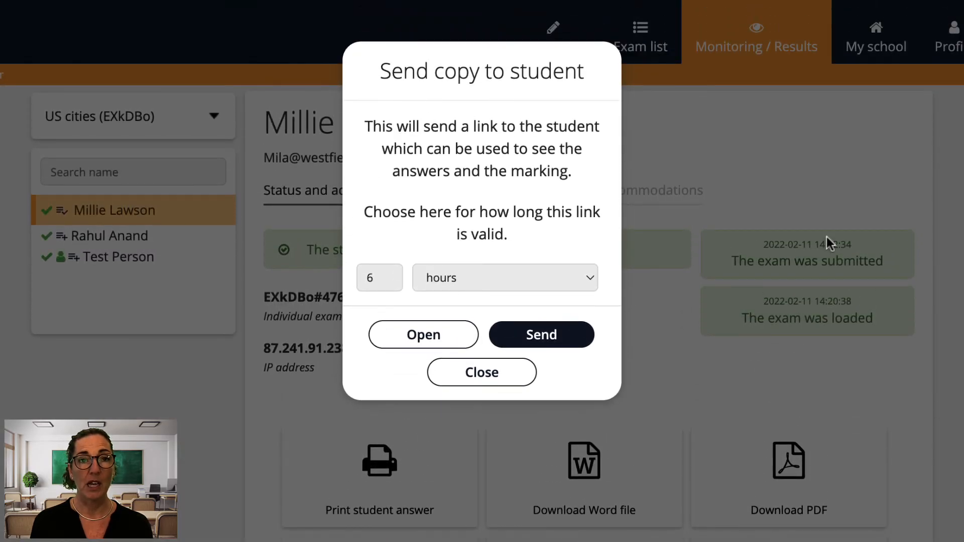
pyautogui.click(422, 334)
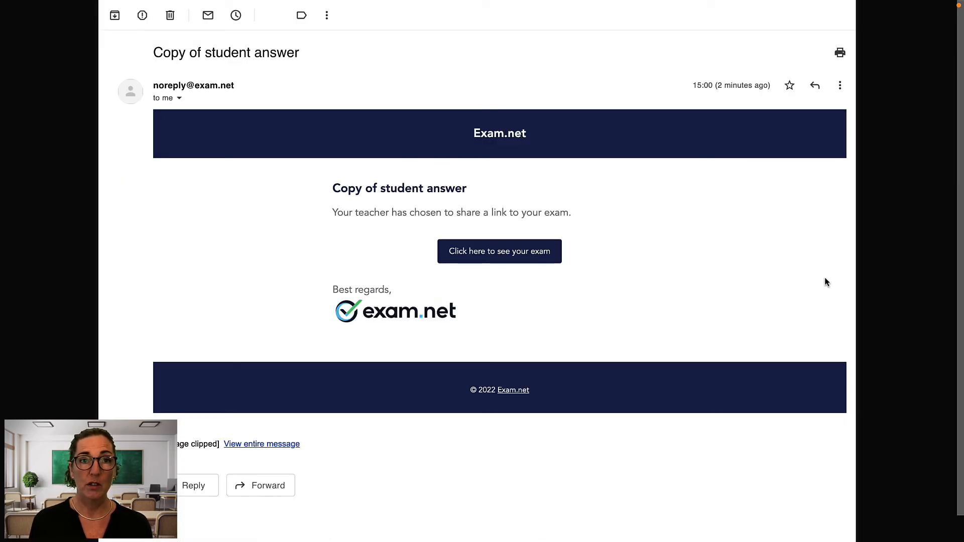
pyautogui.moveTo(505, 261)
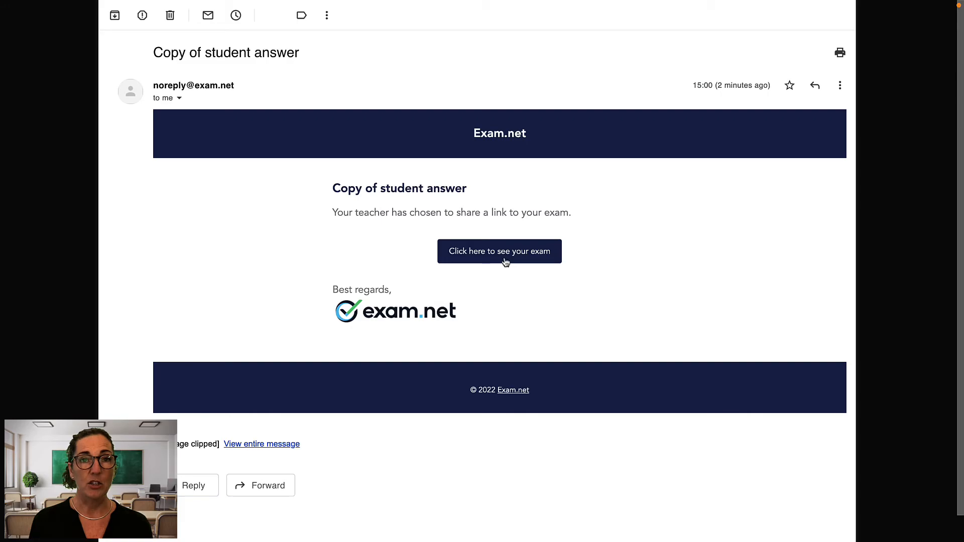
# - Follow the 'Click here to see your exam' link in the Copy of student answer email
pyautogui.click(499, 251)
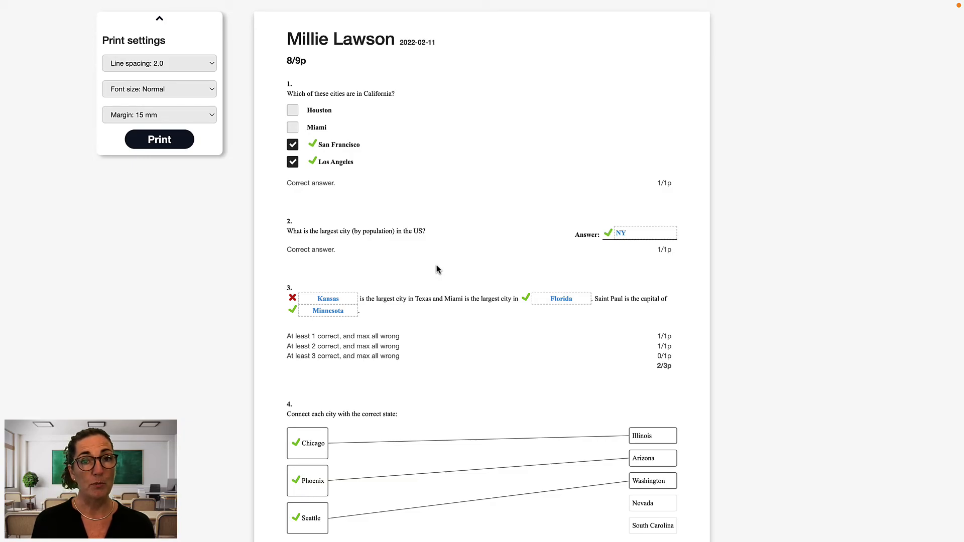
pyautogui.moveTo(294, 299)
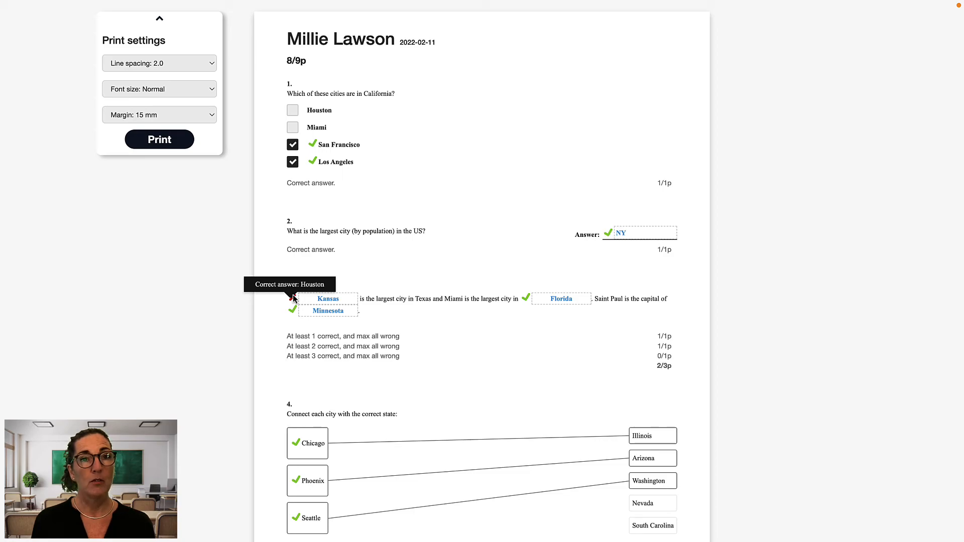
pyautogui.moveTo(412, 265)
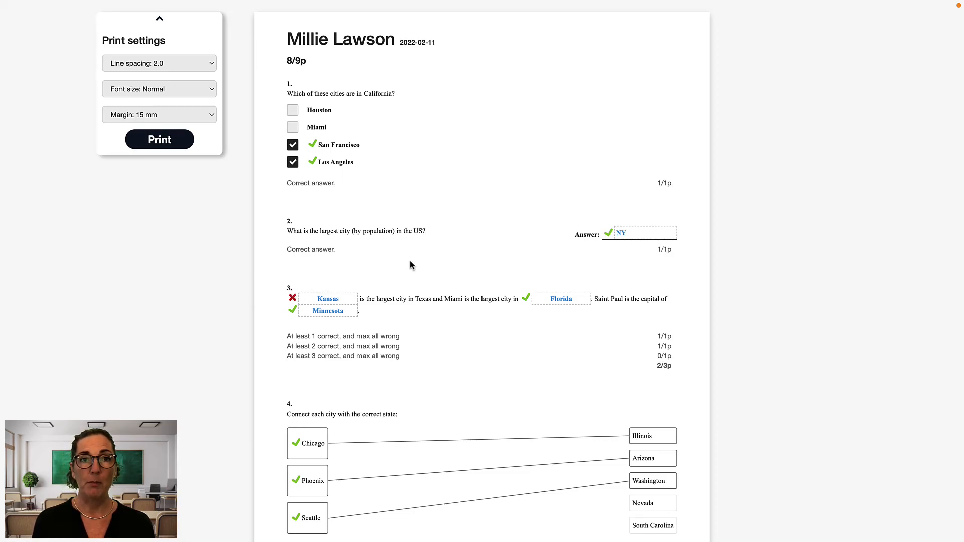
pyautogui.moveTo(665, 4)
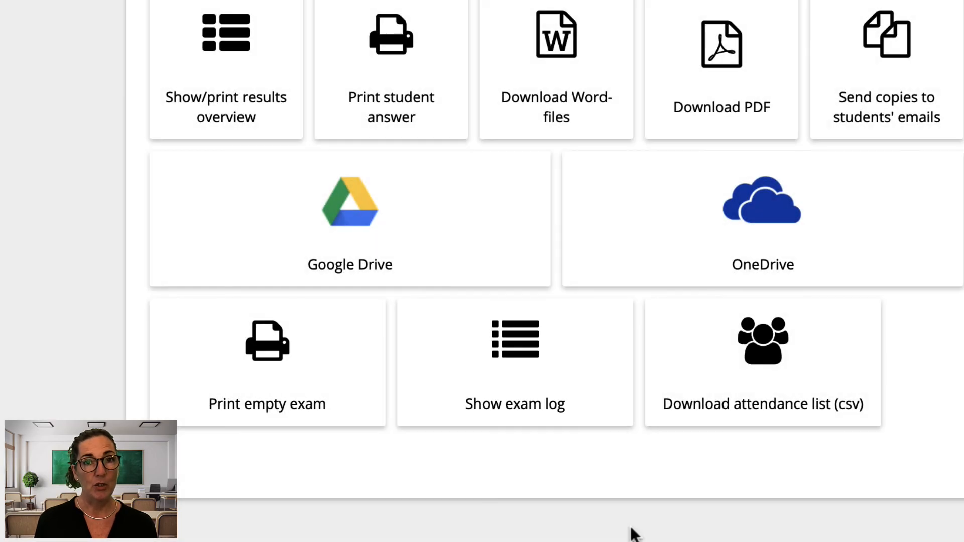
# - Show the exam log of load, submit and focus-loss events for all students
pyautogui.click(515, 363)
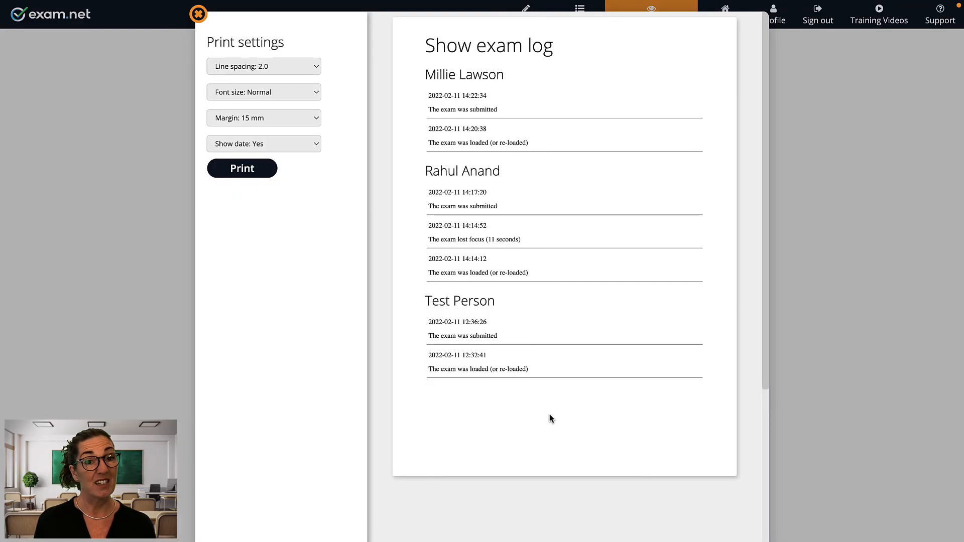